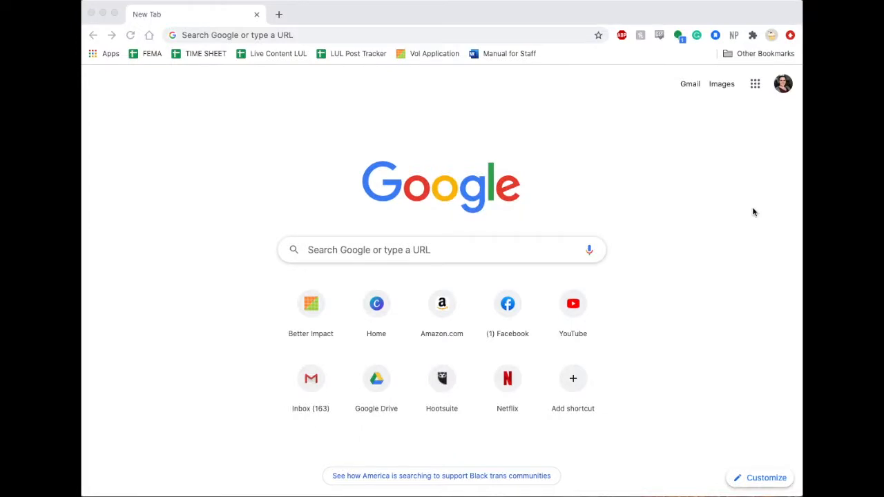
mouse_move(428, 56)
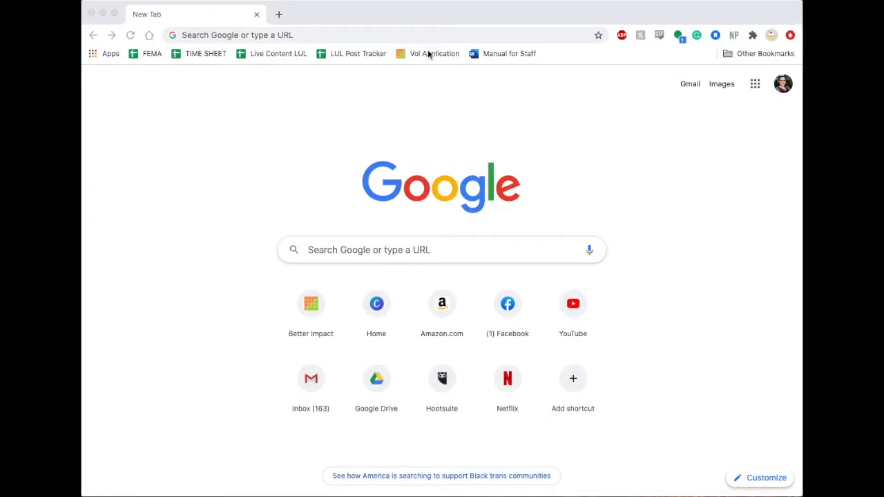
Load the app.betterimpact.com login page from the Vol Application bookmark with saved credentials autofilled.
click(238, 35)
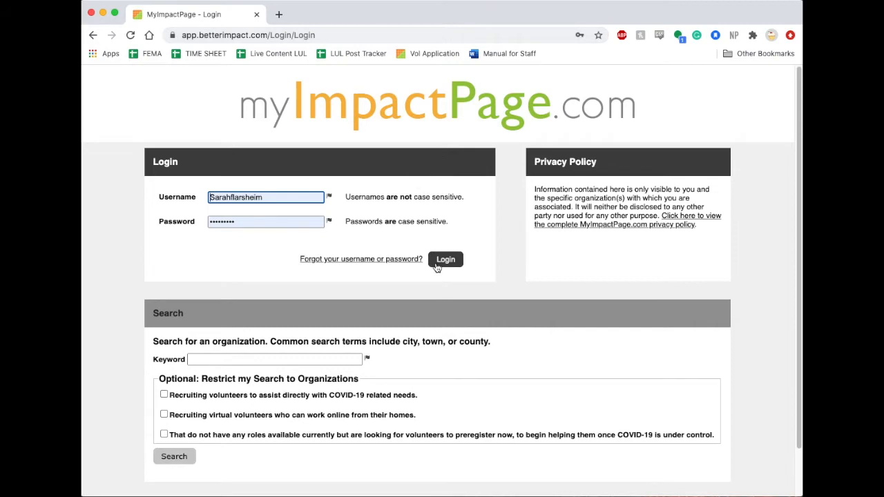
Sign in to the volunteer account and land on the Home page with the hours summary.
click(444, 259)
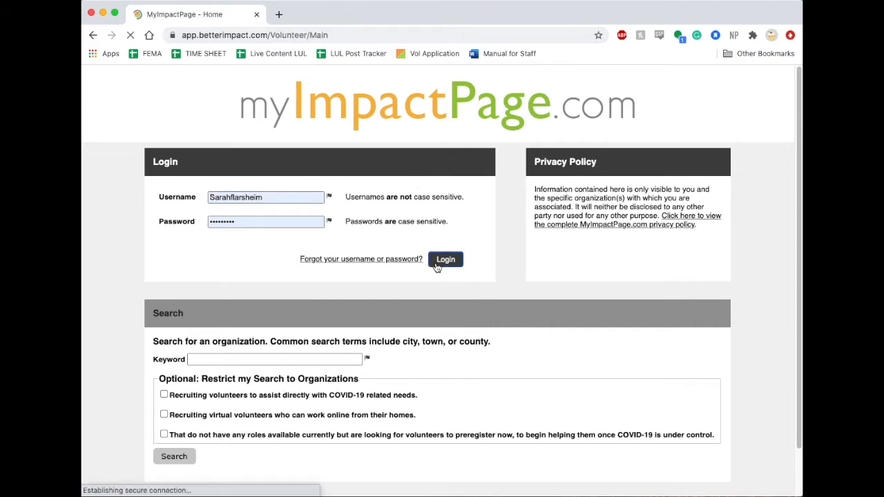
click(445, 260)
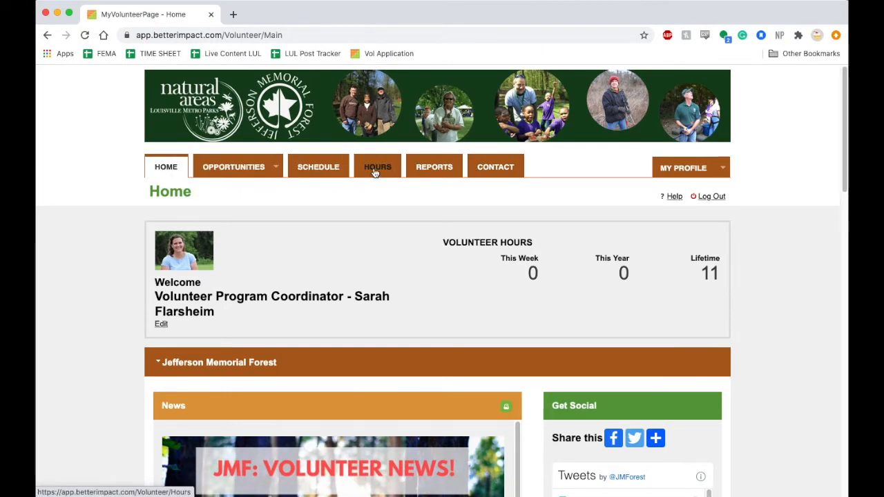
Start logging hours for Louisville Parks and Recreation with the Active activities filter applied.
click(377, 166)
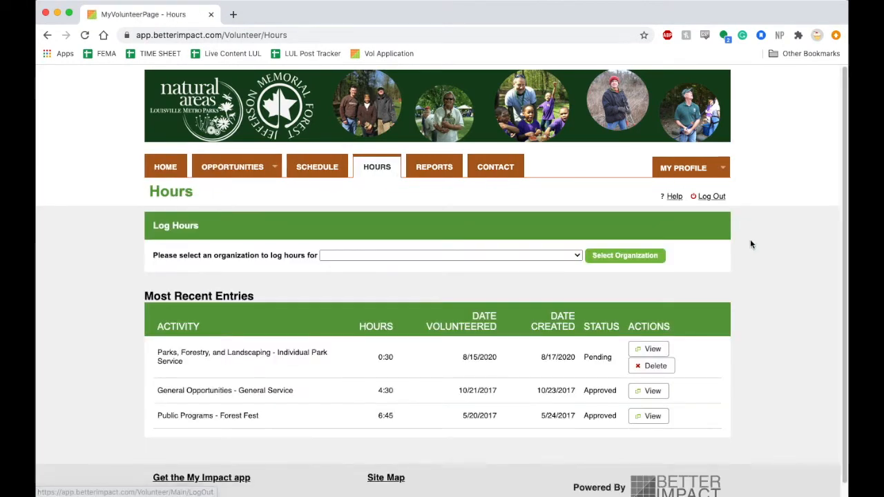
scroll(down, 3)
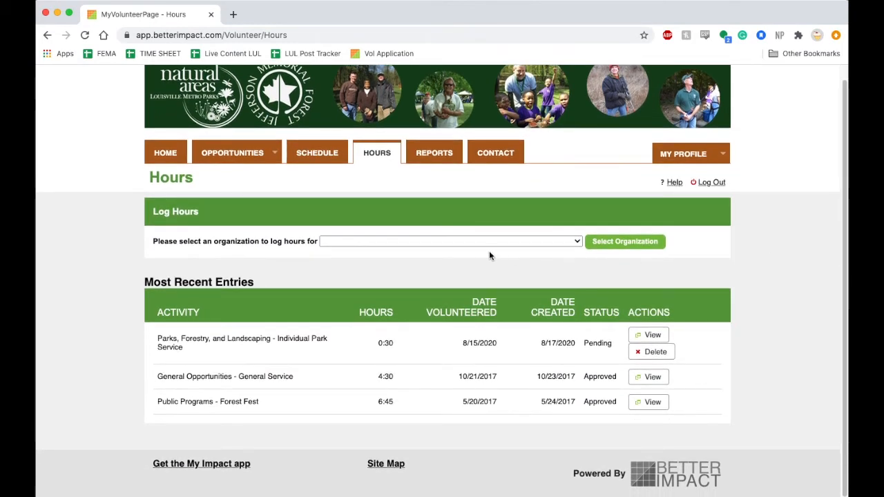
click(450, 241)
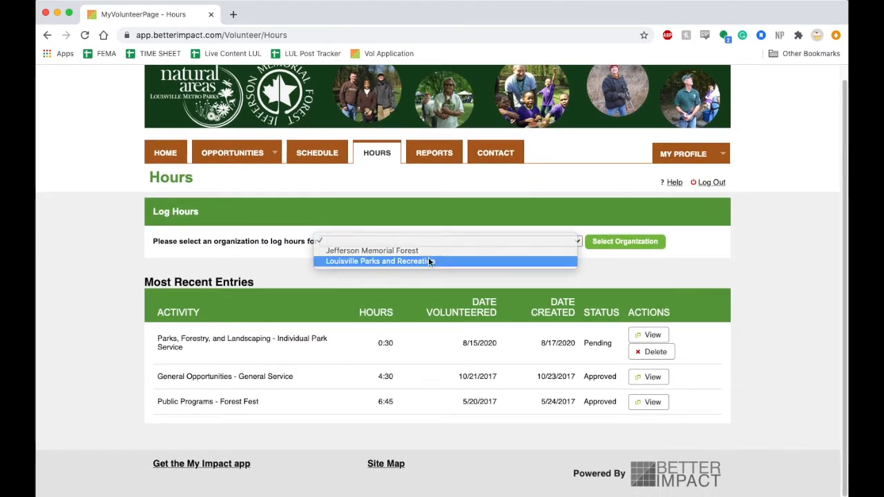
click(377, 261)
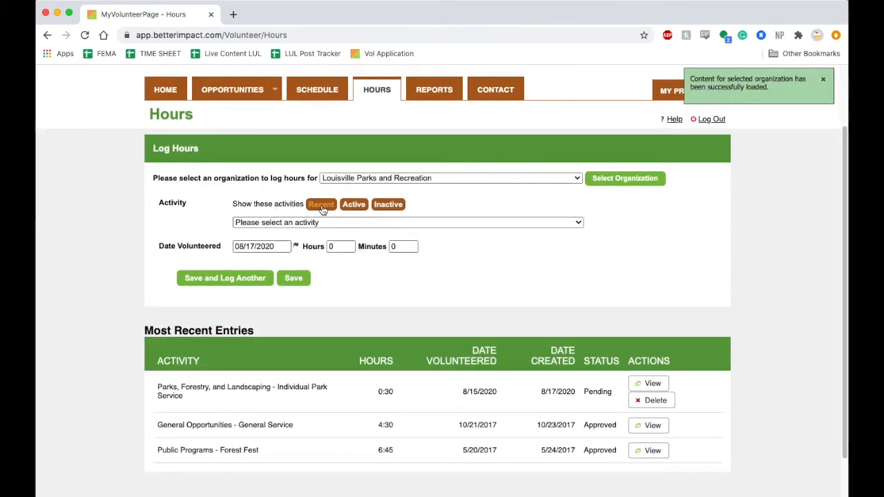
click(408, 221)
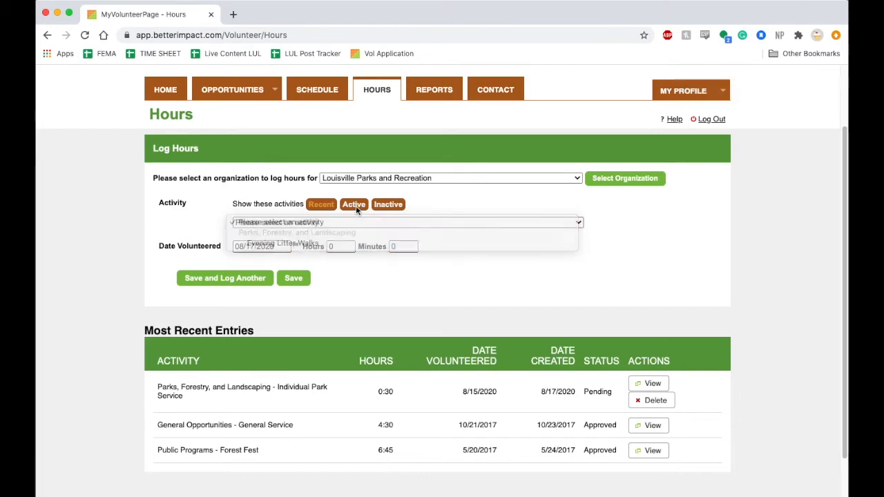
click(354, 205)
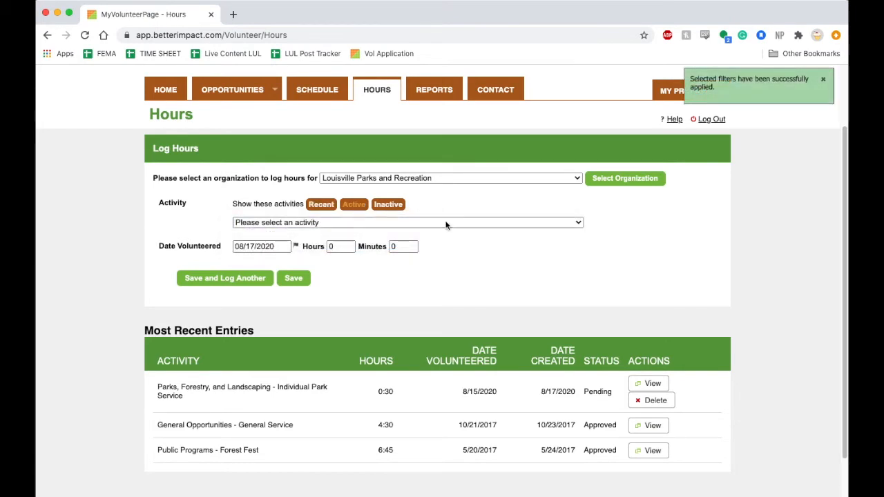
click(408, 221)
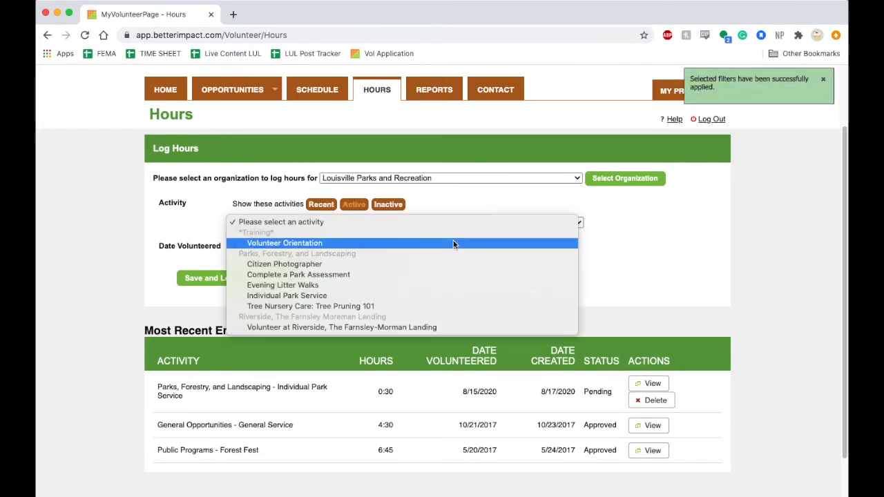
mouse_move(459, 274)
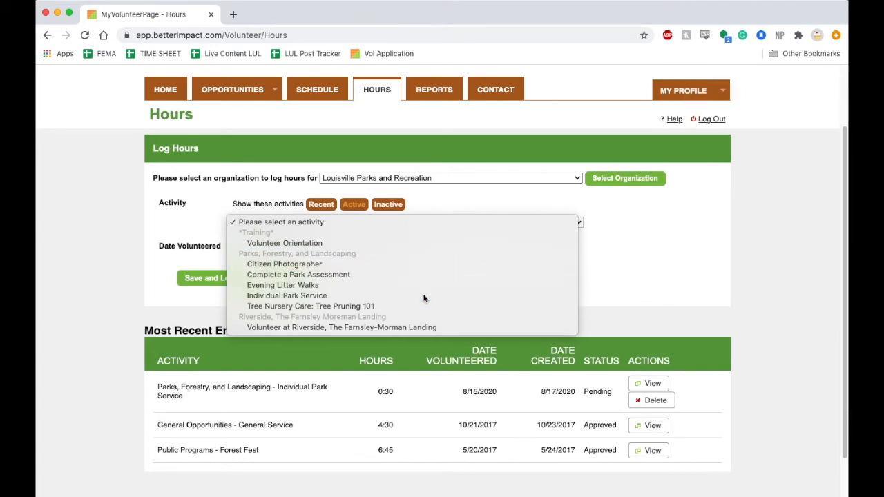
Log Individual Park Service on August 16 for 1 hour with description 'Litter Clean-up'.
click(287, 296)
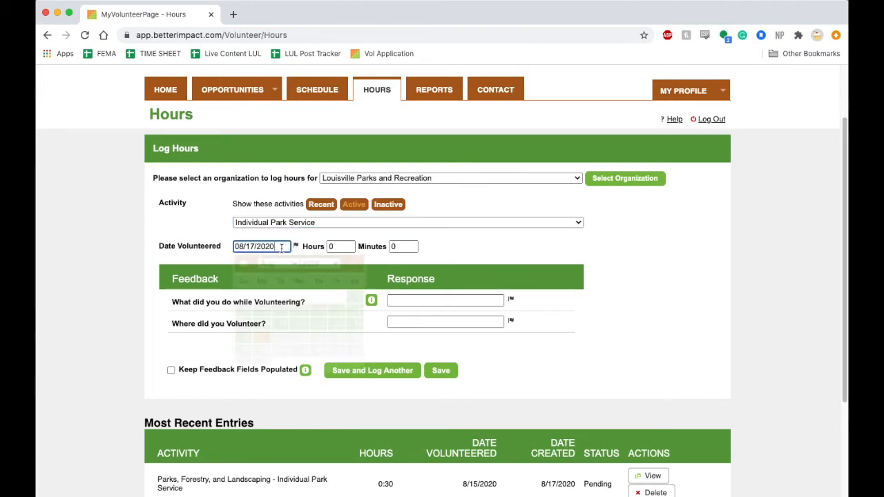
click(261, 246)
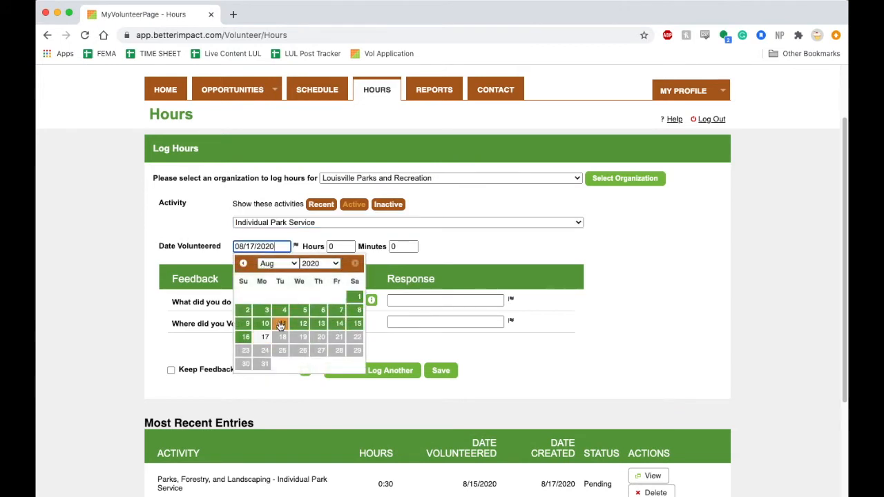
click(246, 337)
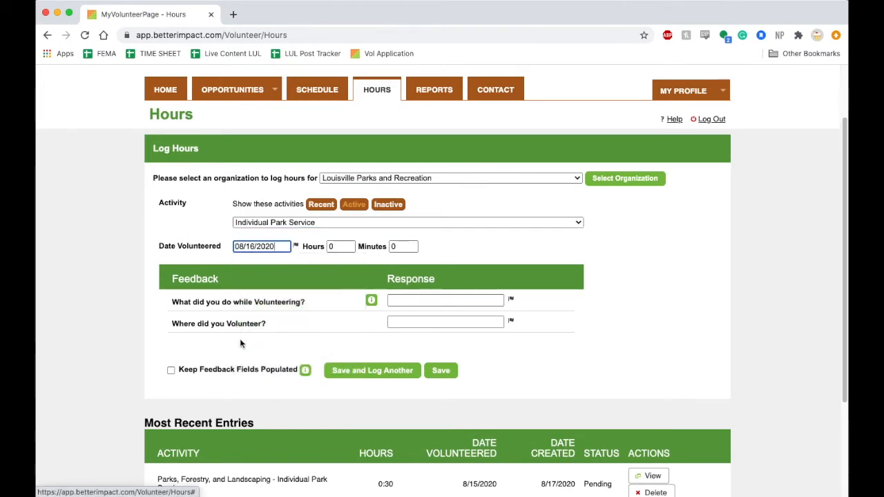
click(340, 245)
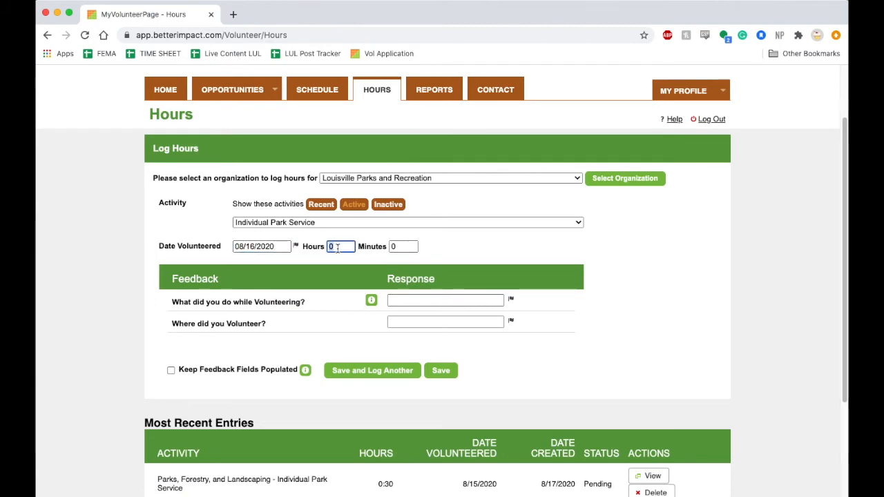
text(1)
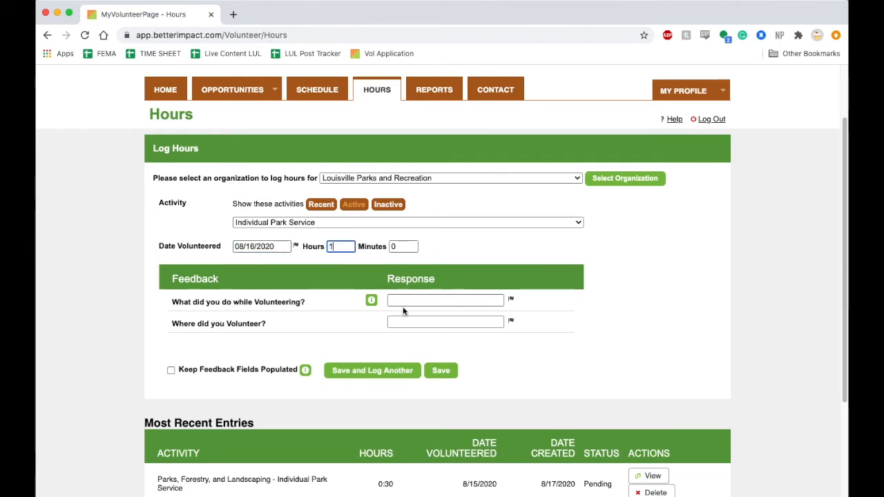
text(Lil)
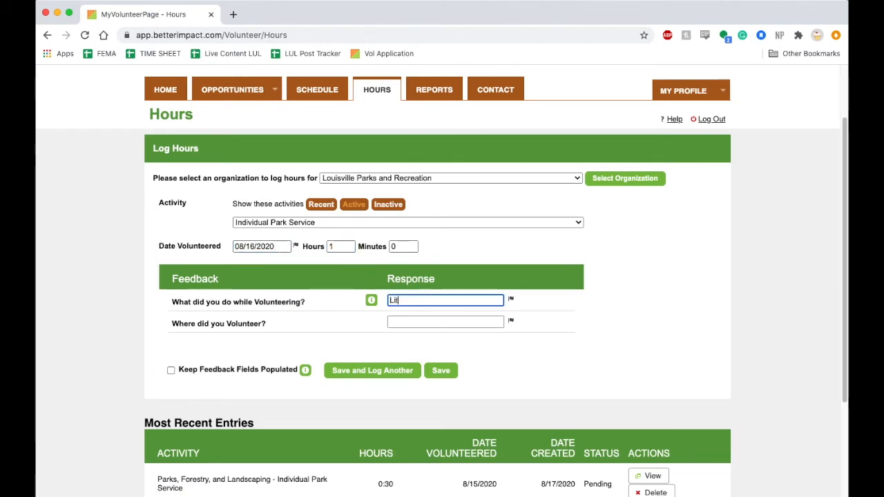
text(Litter Clean)
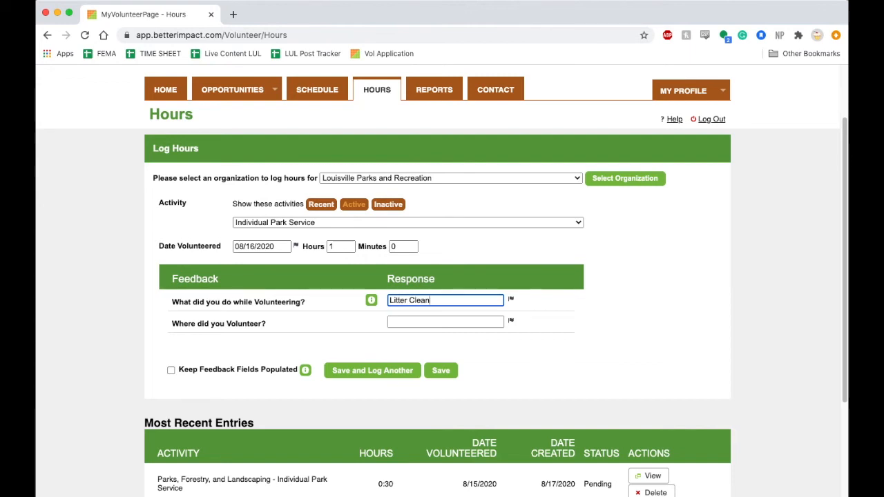
text(-up)
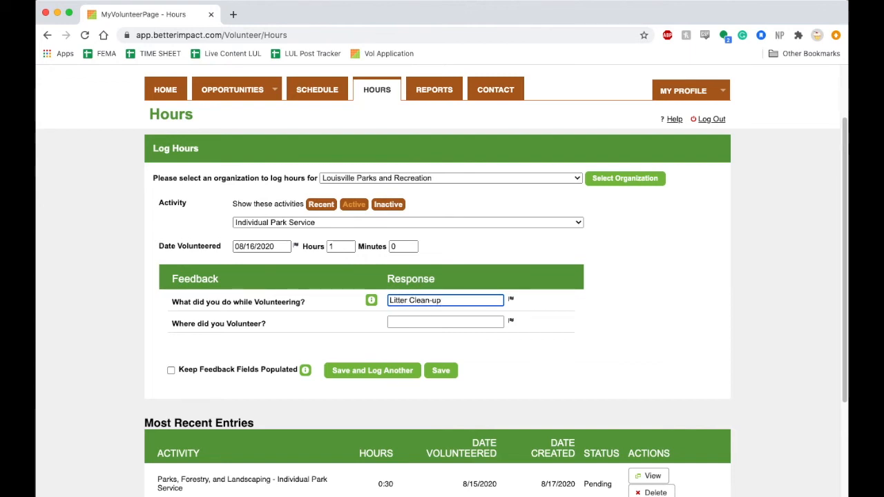
Enter 'Joe Creason Park' as the location and save the entry, now listed as Pending.
click(445, 322)
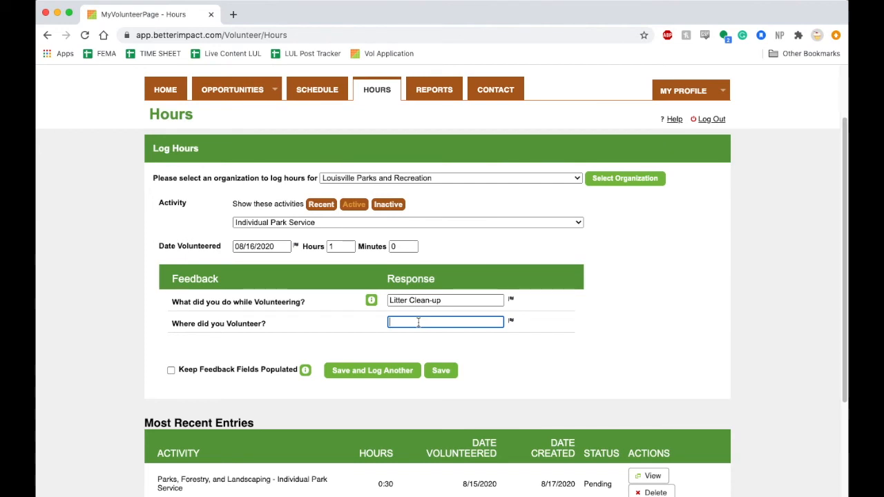
text(Joe Creason)
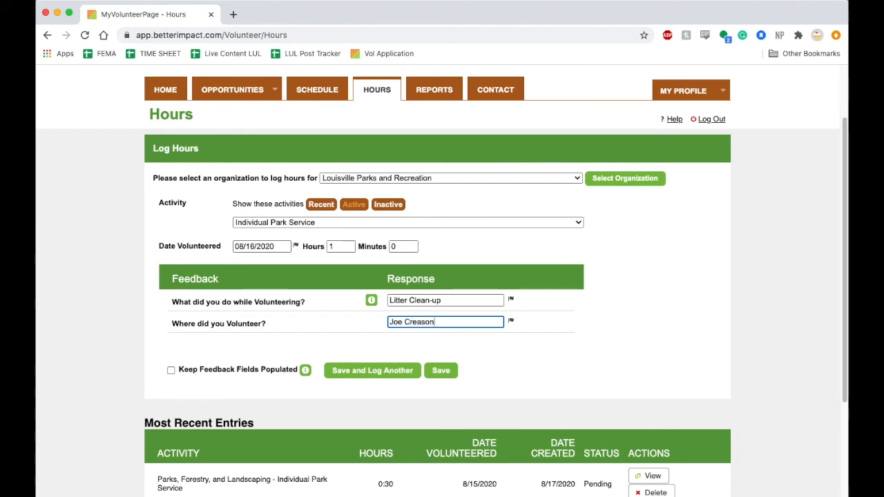
text(Park)
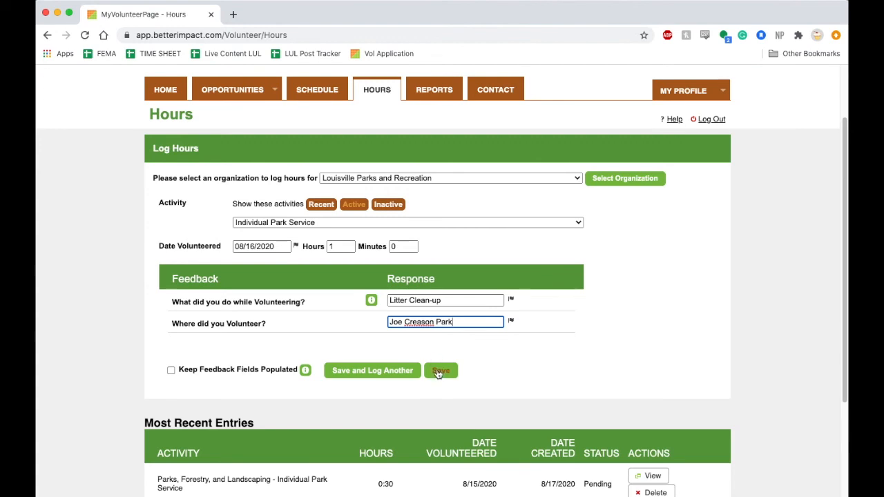
mouse_move(438, 382)
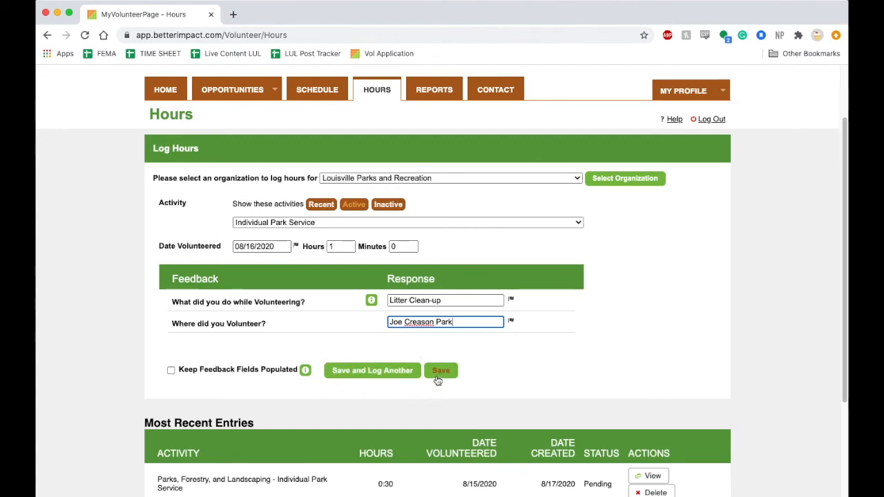
click(441, 370)
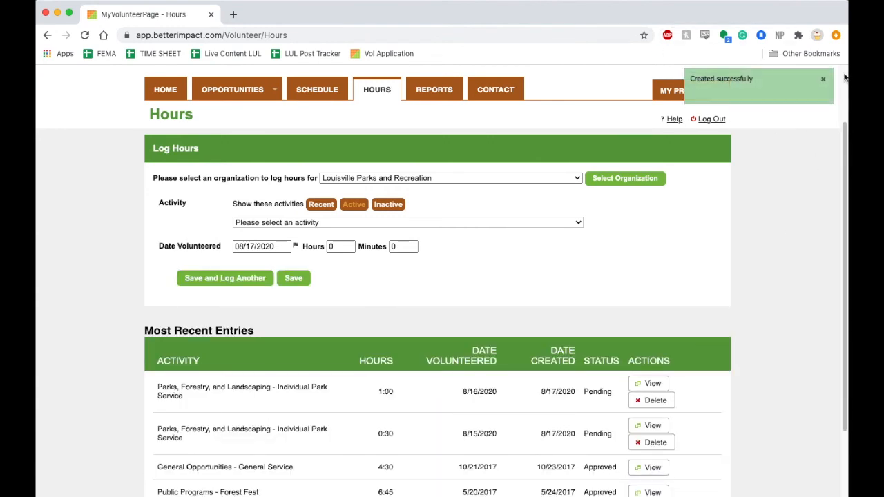
mouse_move(767, 157)
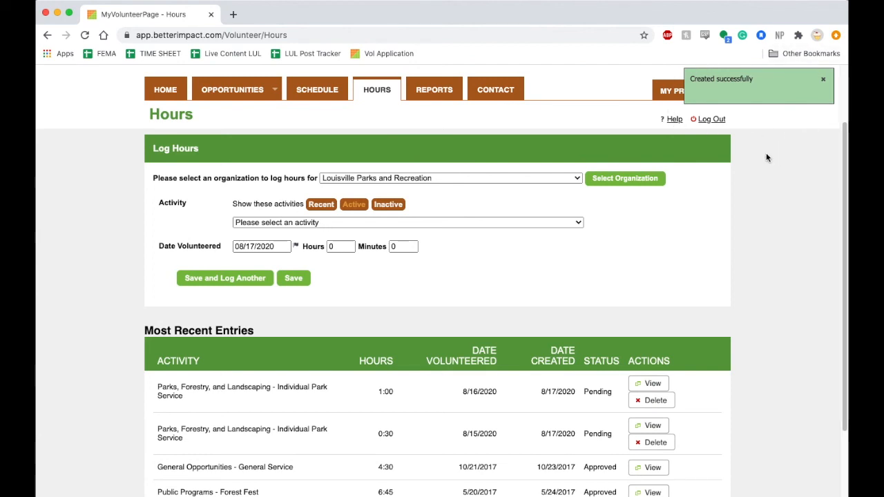
scroll(down, 3)
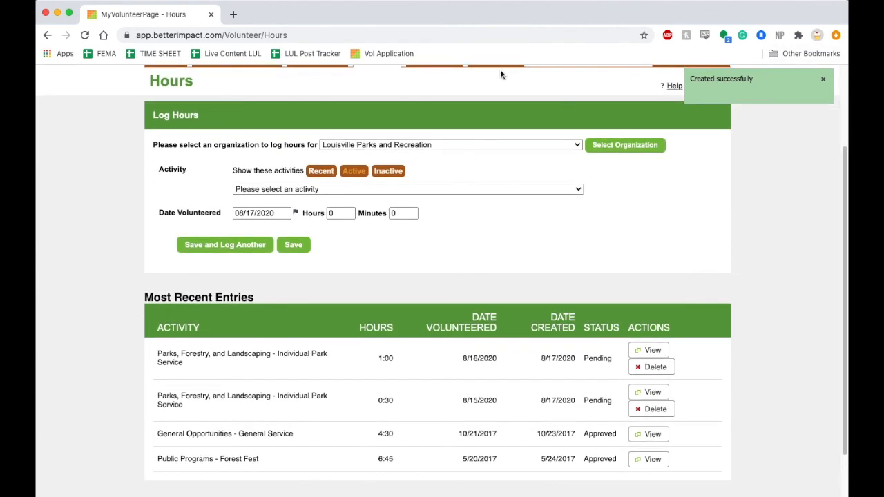